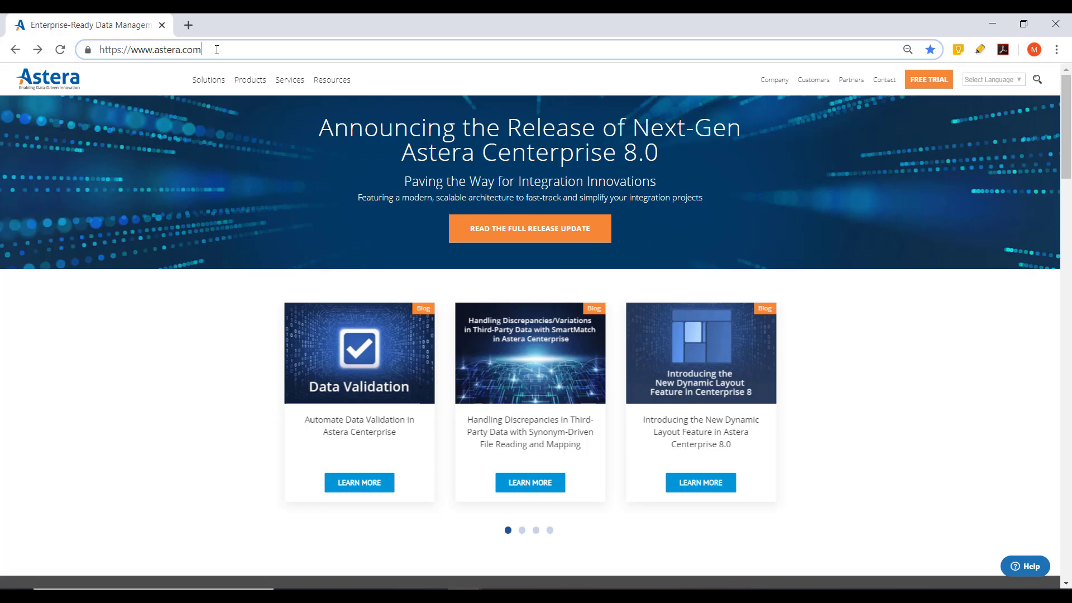
Go to the Astera free trial download page from the top navigation.
{"action": "left_click", "coordinate": [522, 529]}
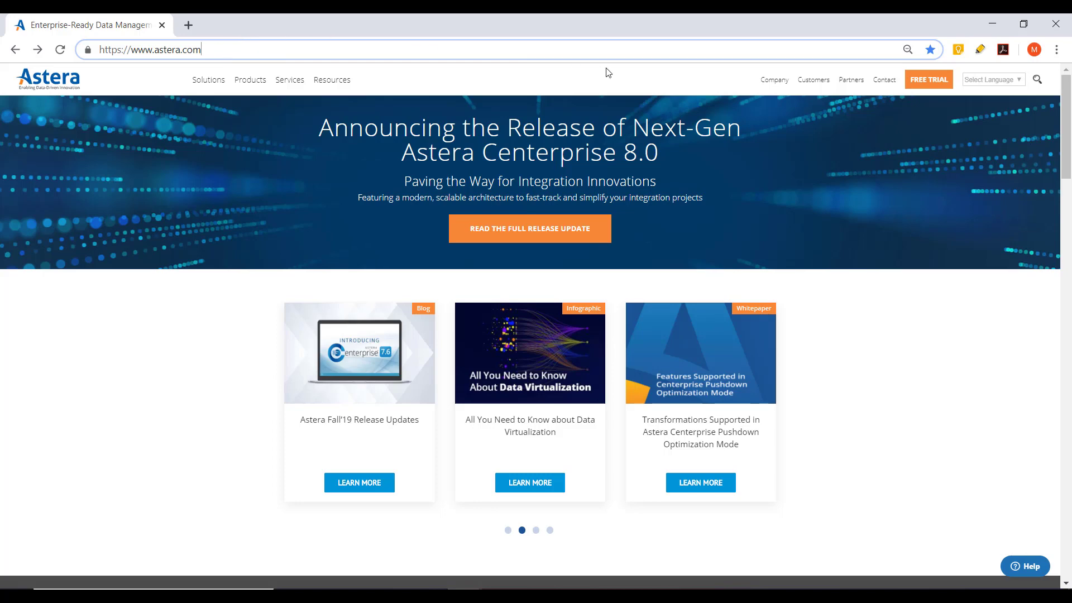
{"action": "mouse_move", "coordinate": [928, 80]}
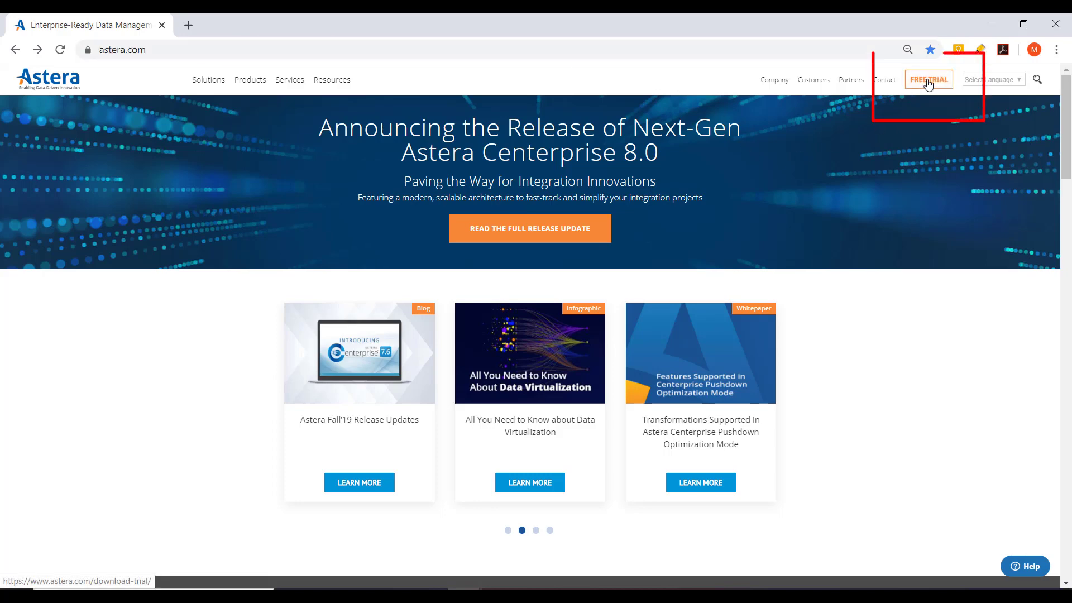
{"action": "left_click", "coordinate": [928, 78]}
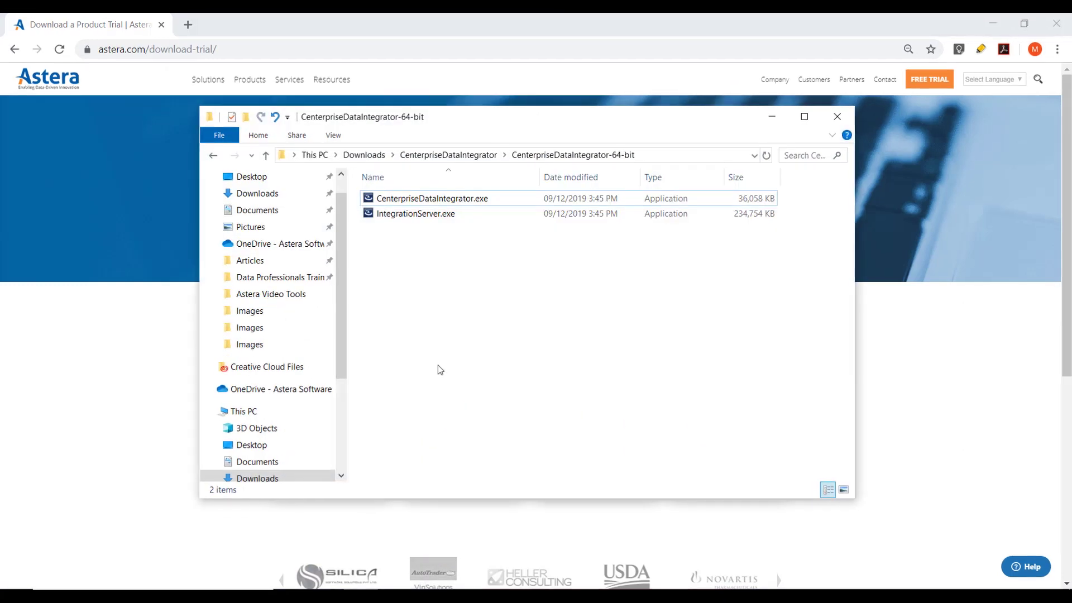
{"action": "left_click", "coordinate": [804, 116]}
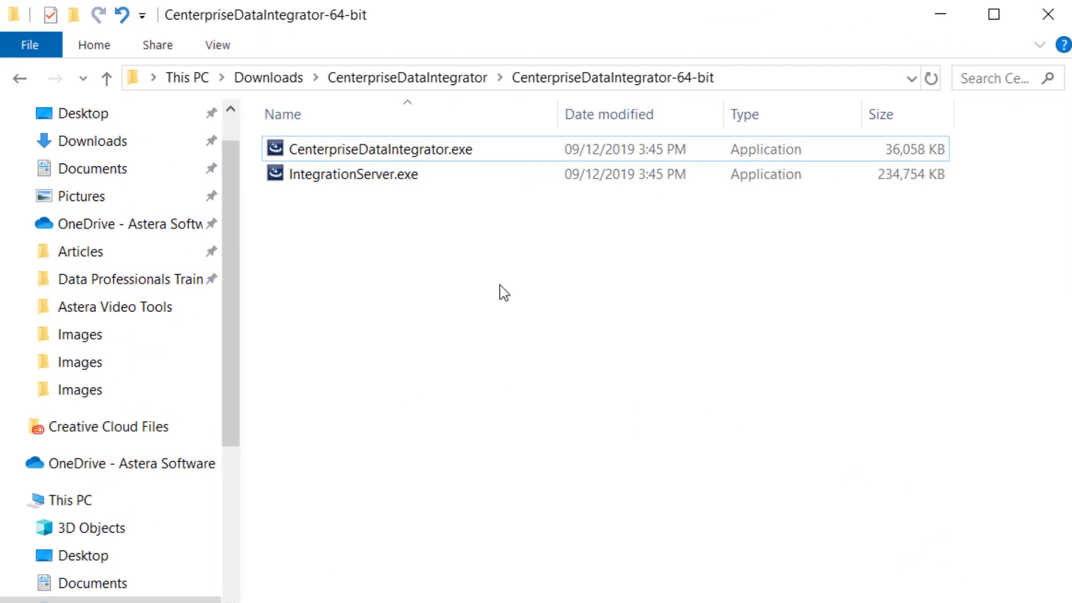
{"action": "mouse_move", "coordinate": [551, 234]}
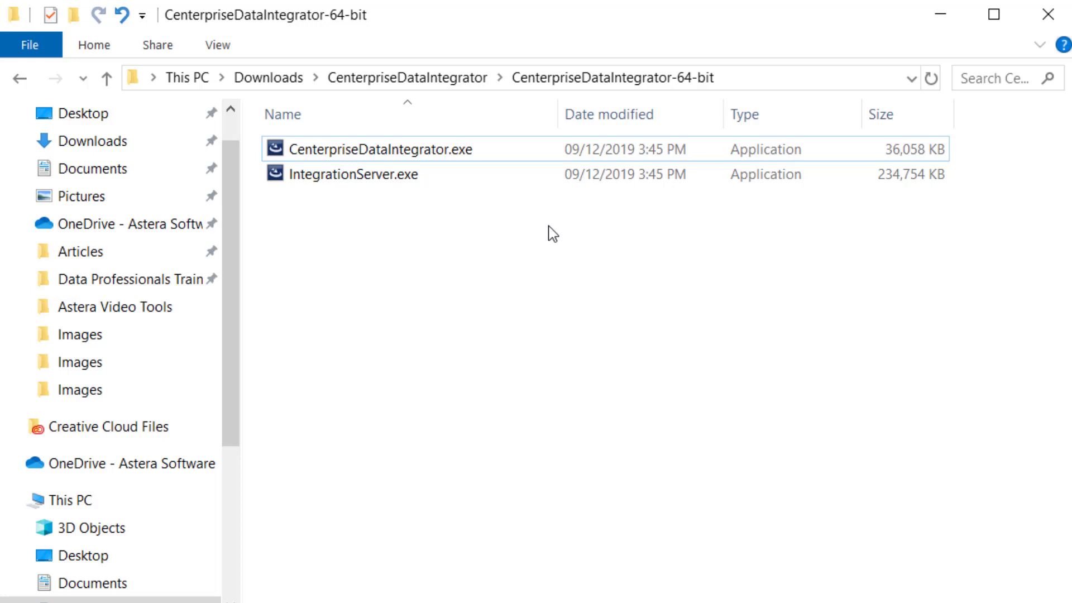
{"action": "mouse_move", "coordinate": [524, 197]}
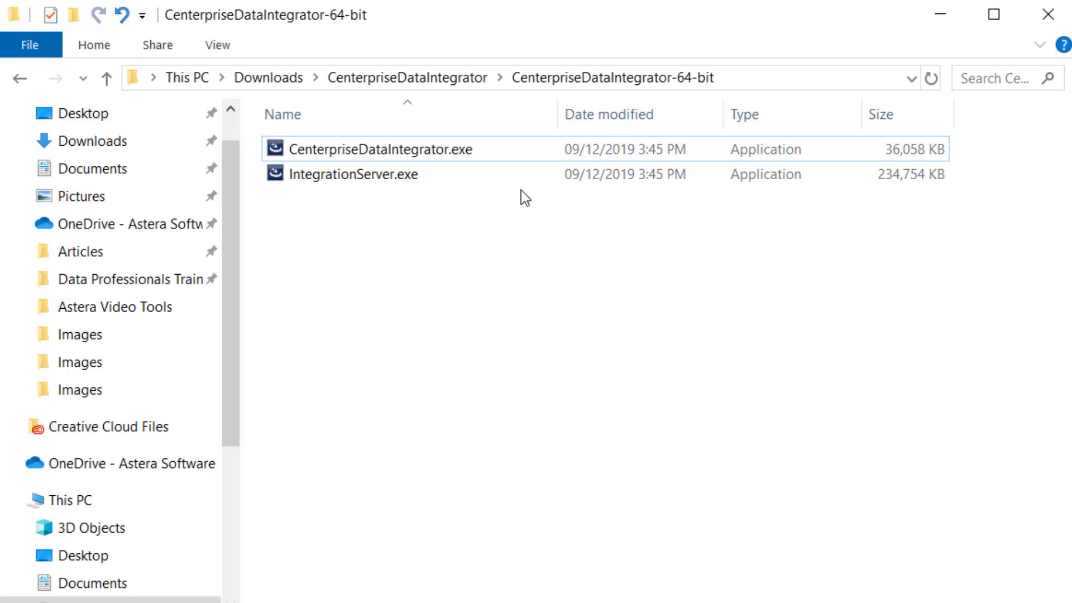
{"action": "left_click", "coordinate": [349, 174]}
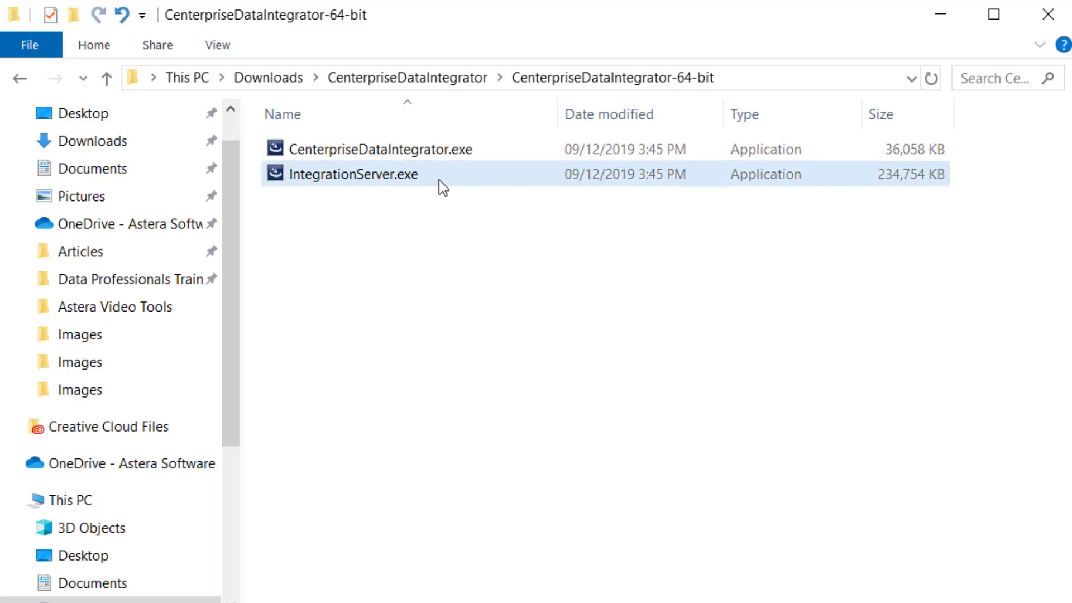
Launch IntegrationServer.exe, pass the welcome screen, and accept the license agreement.
{"action": "double_click", "coordinate": [348, 174]}
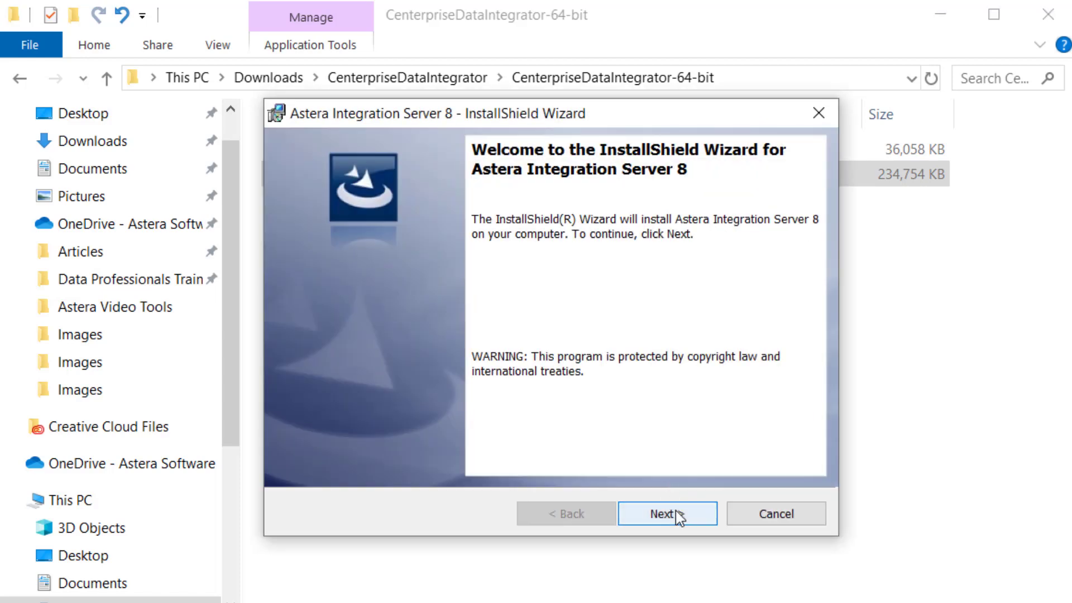
{"action": "left_click", "coordinate": [667, 513]}
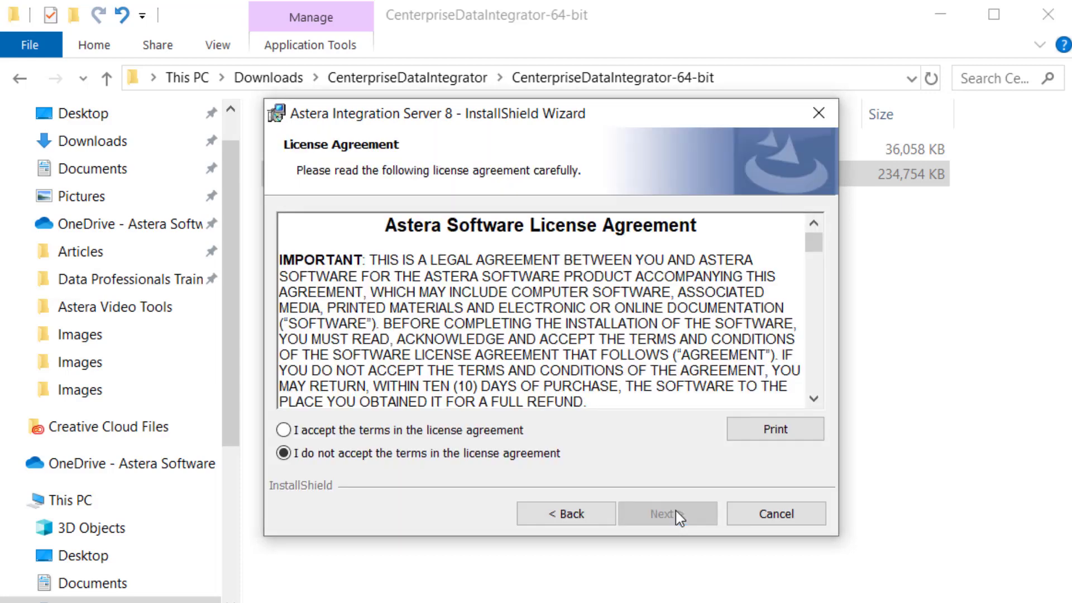
{"action": "mouse_move", "coordinate": [604, 473]}
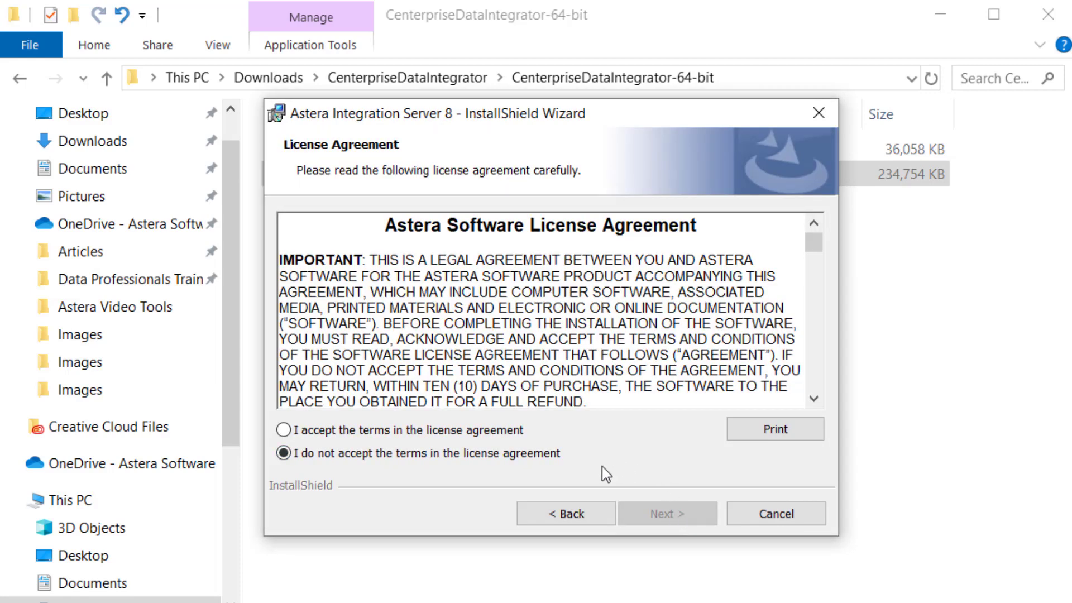
{"action": "mouse_move", "coordinate": [397, 487]}
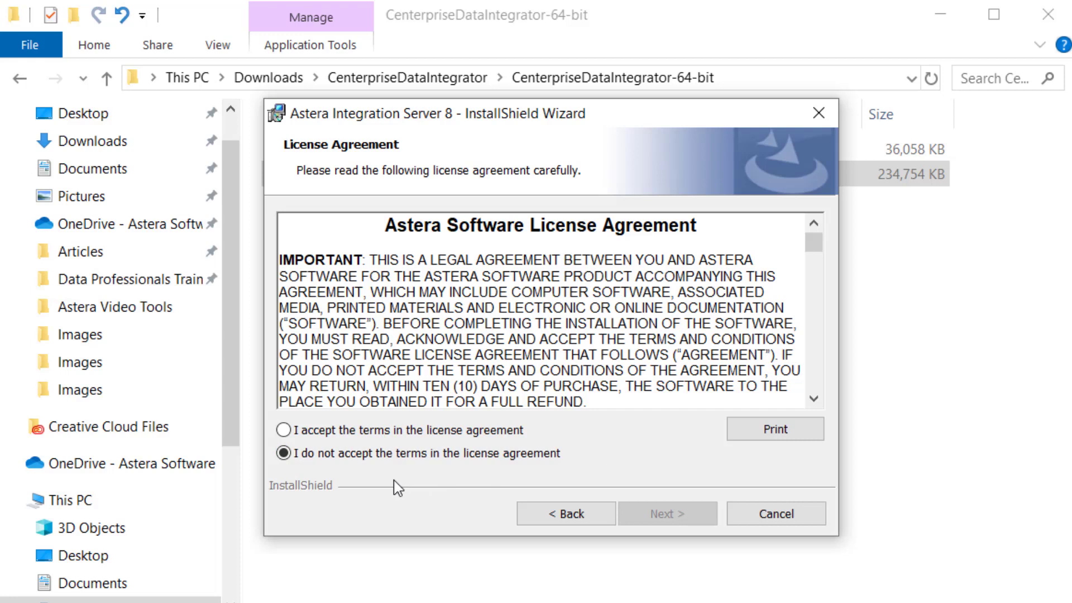
{"action": "mouse_move", "coordinate": [395, 487]}
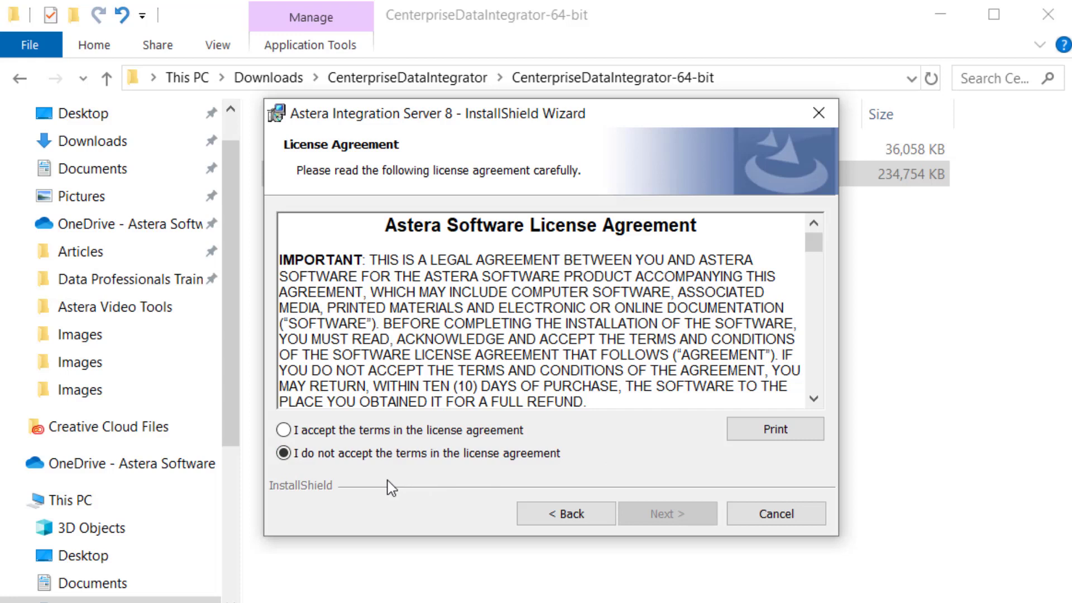
{"action": "mouse_move", "coordinate": [387, 488]}
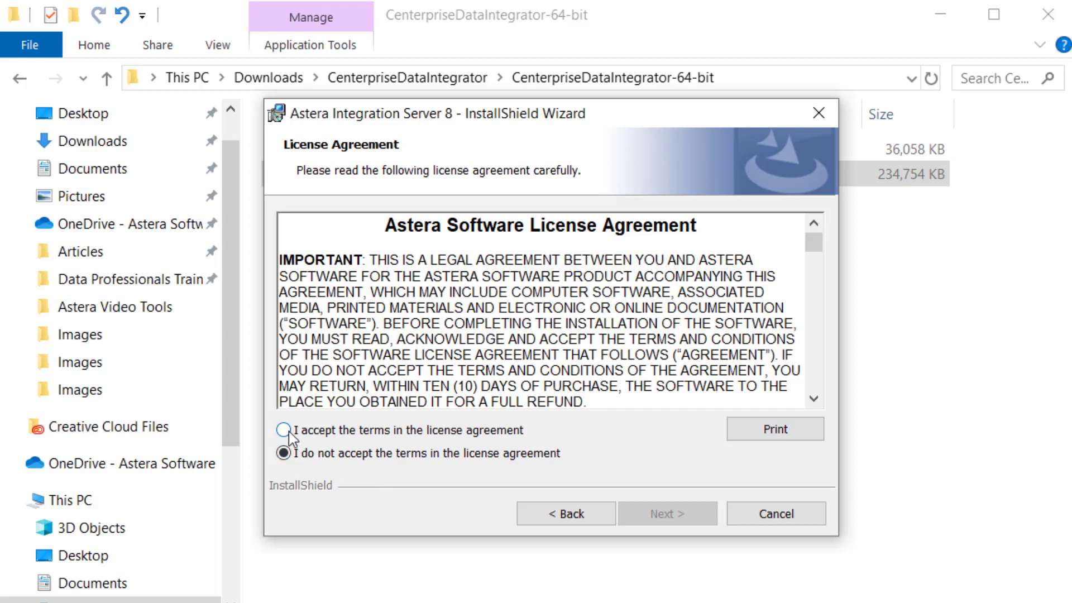
{"action": "left_click", "coordinate": [283, 429]}
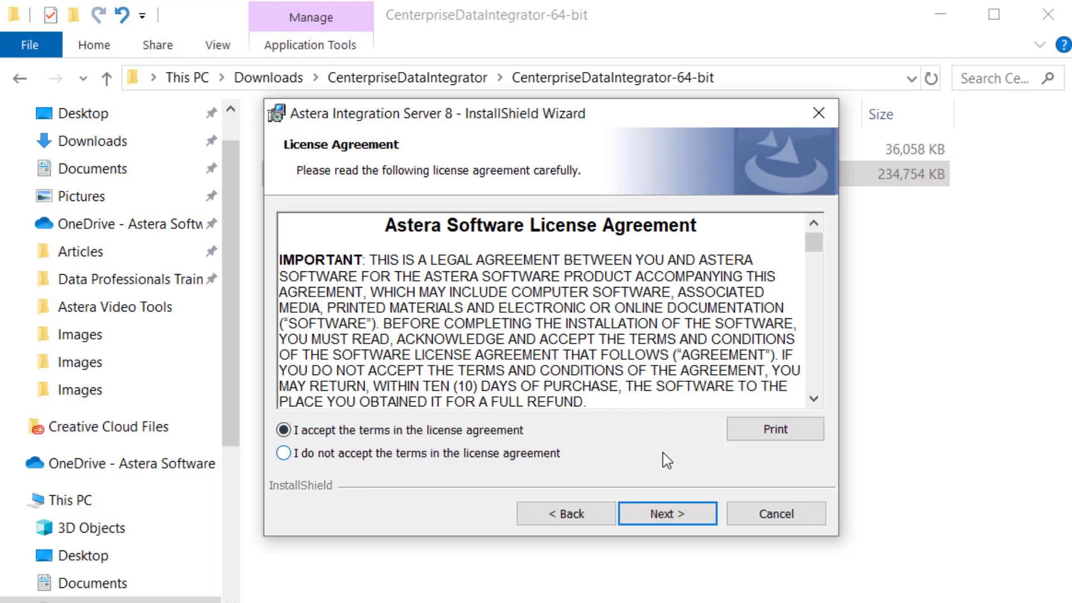
{"action": "mouse_move", "coordinate": [666, 513]}
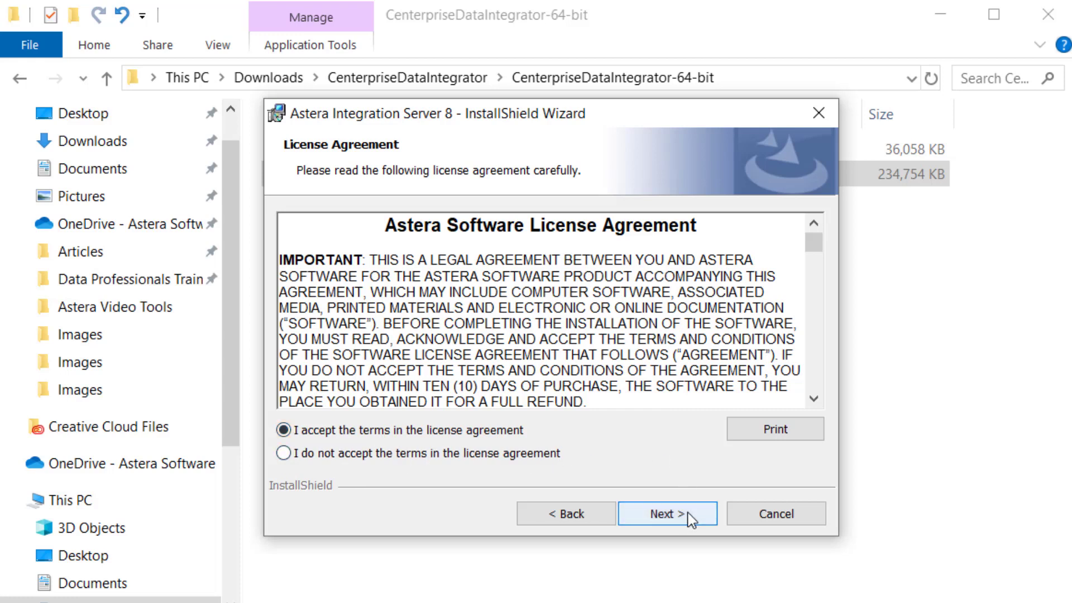
{"action": "left_click", "coordinate": [667, 513]}
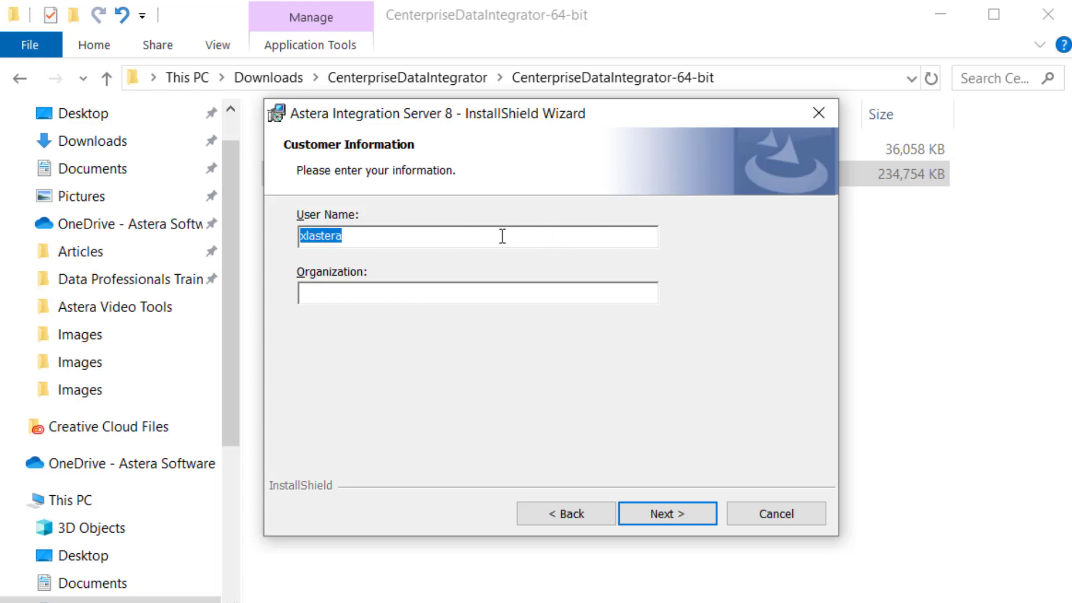
Enter user Maryam, organization Astera, and keep the default Program Files destination.
{"action": "type", "text": "Maryam"}
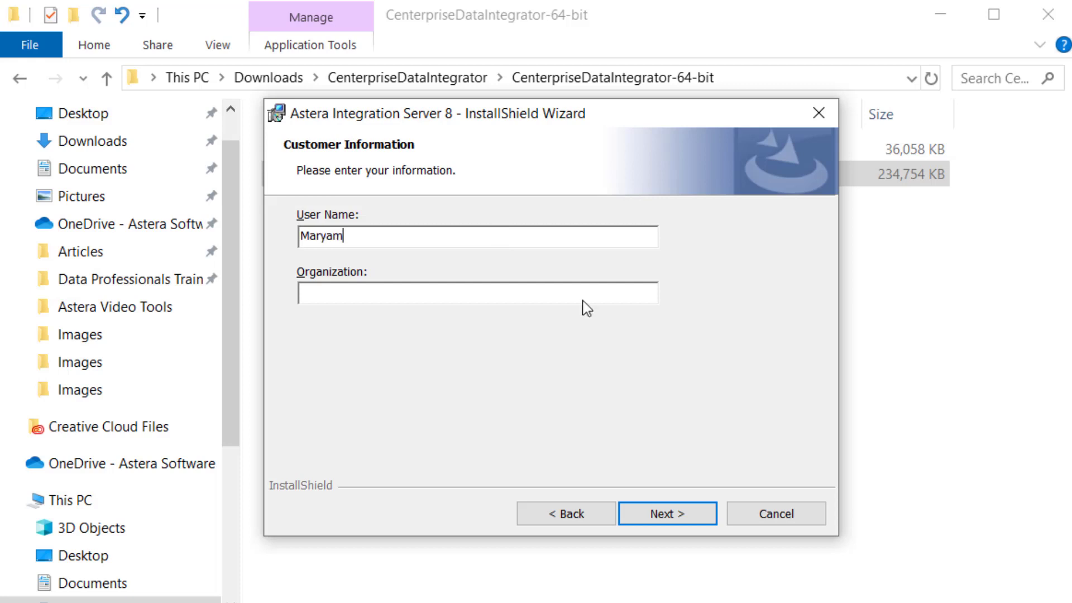
{"action": "type", "text": "Astera"}
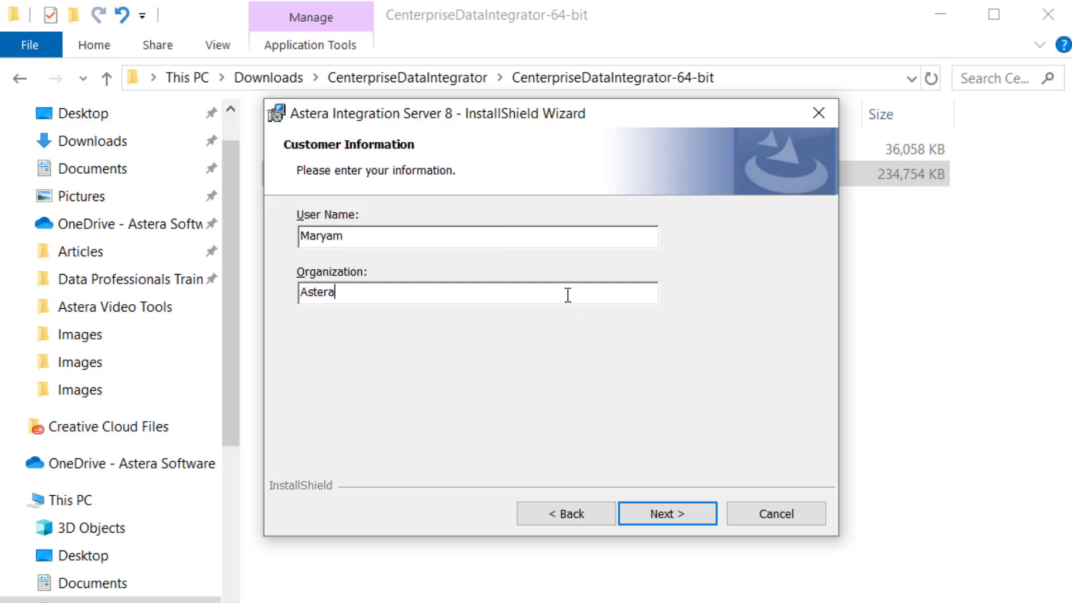
{"action": "left_click", "coordinate": [667, 514]}
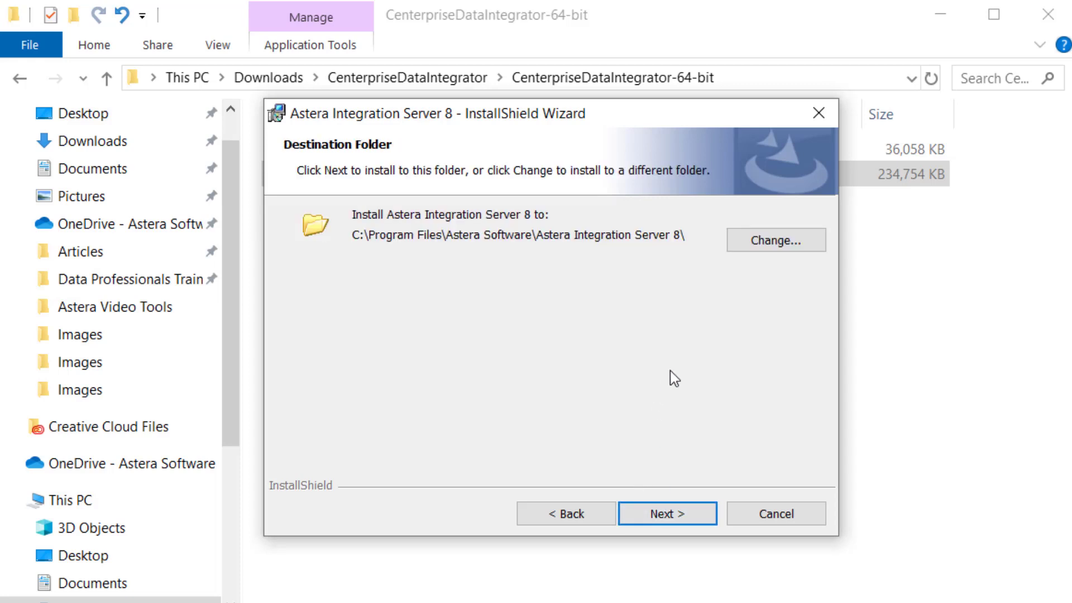
{"action": "mouse_move", "coordinate": [673, 369]}
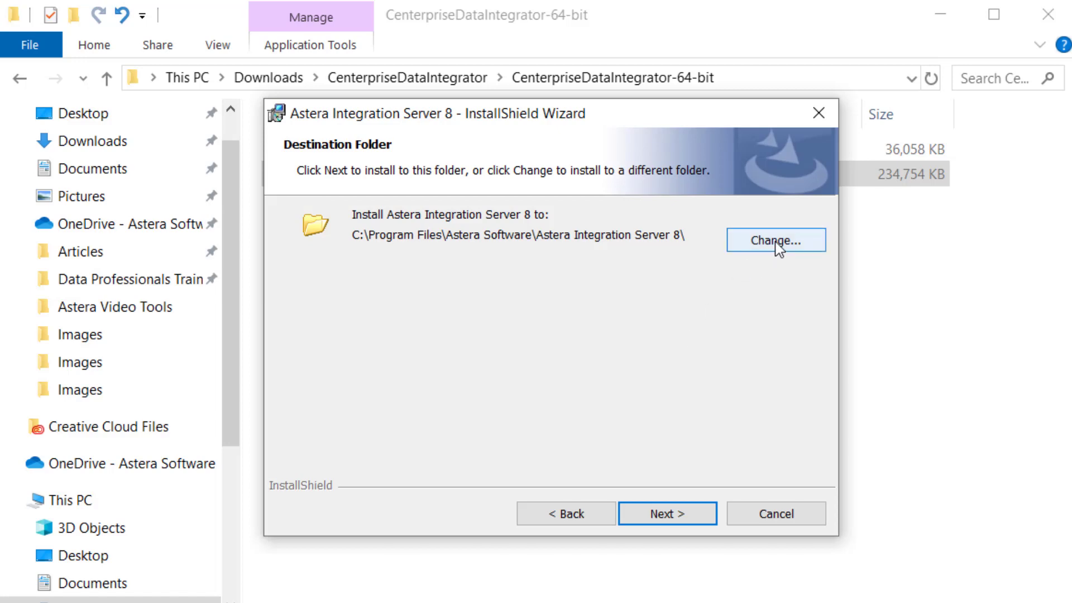
{"action": "left_click", "coordinate": [774, 240]}
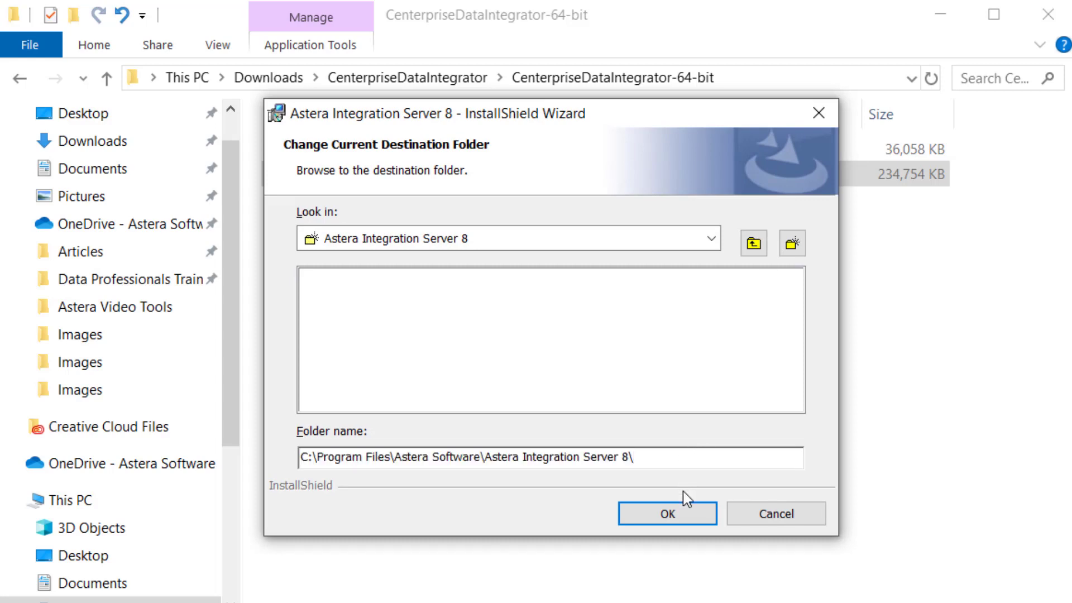
{"action": "left_click", "coordinate": [667, 512]}
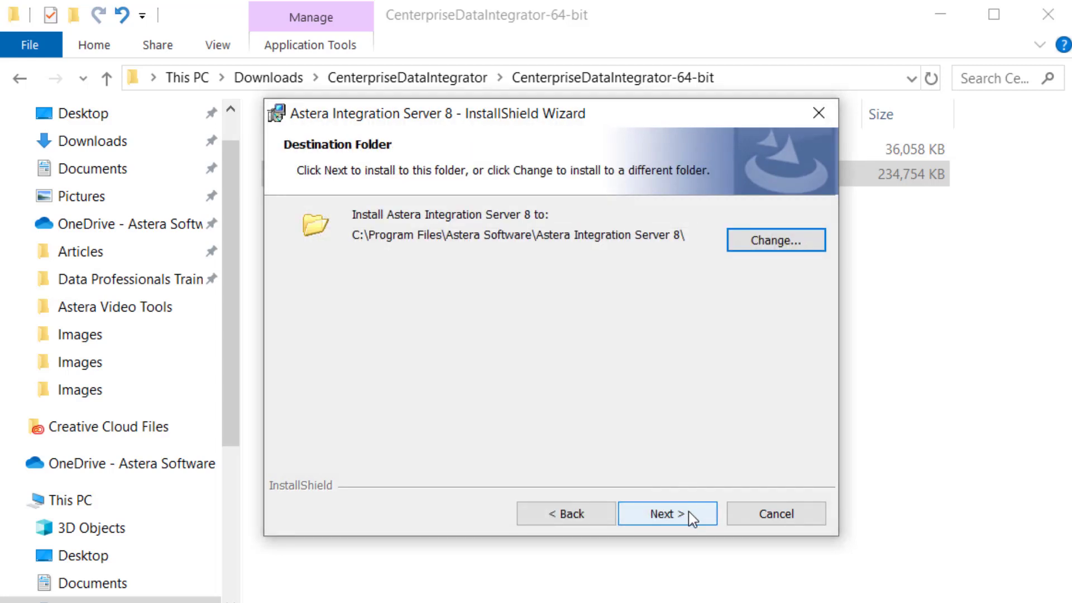
Install Integration Server 8 with the Complete setup type, then finish the wizard.
{"action": "left_click", "coordinate": [666, 513]}
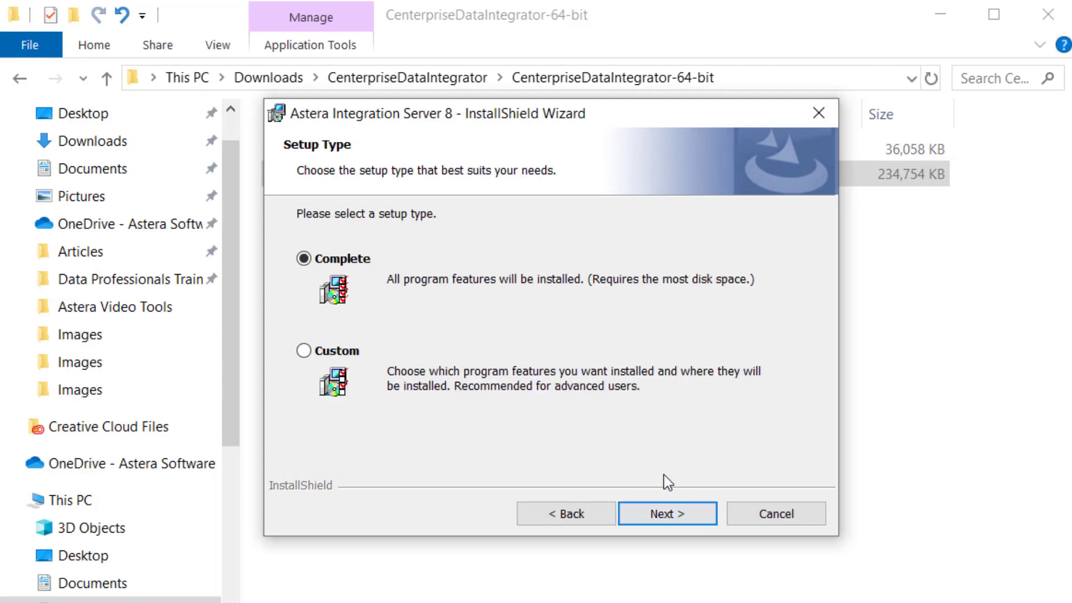
{"action": "mouse_move", "coordinate": [552, 448]}
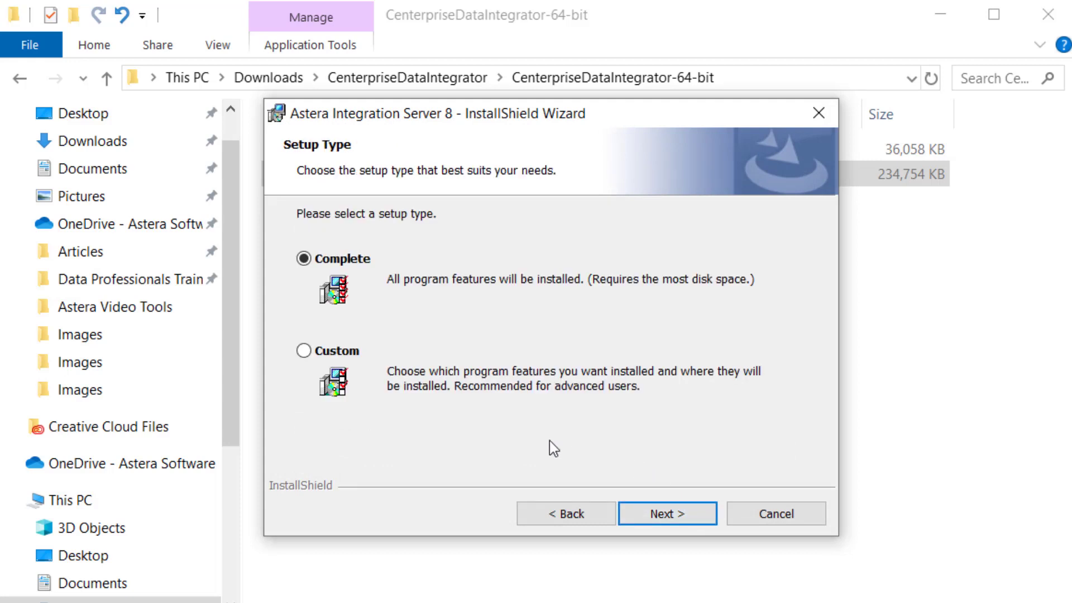
{"action": "mouse_move", "coordinate": [388, 328]}
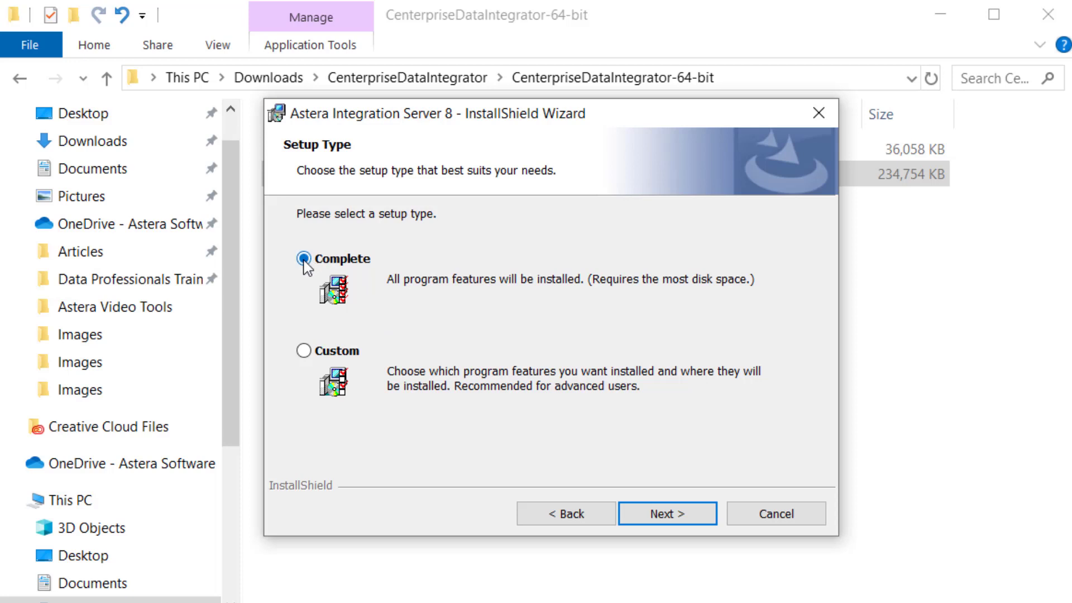
{"action": "left_click", "coordinate": [667, 514]}
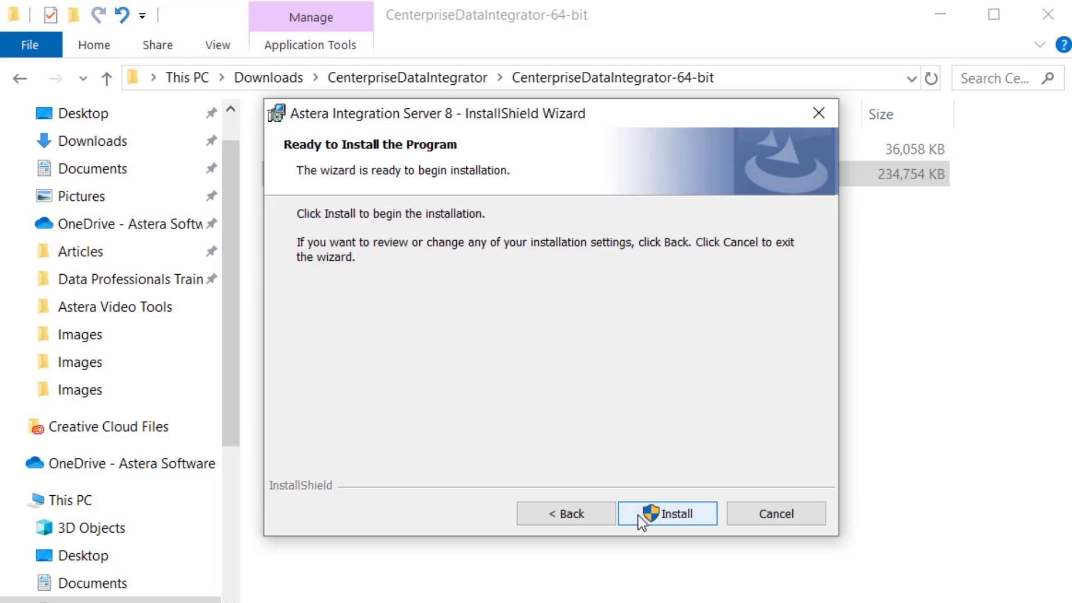
{"action": "mouse_move", "coordinate": [703, 525]}
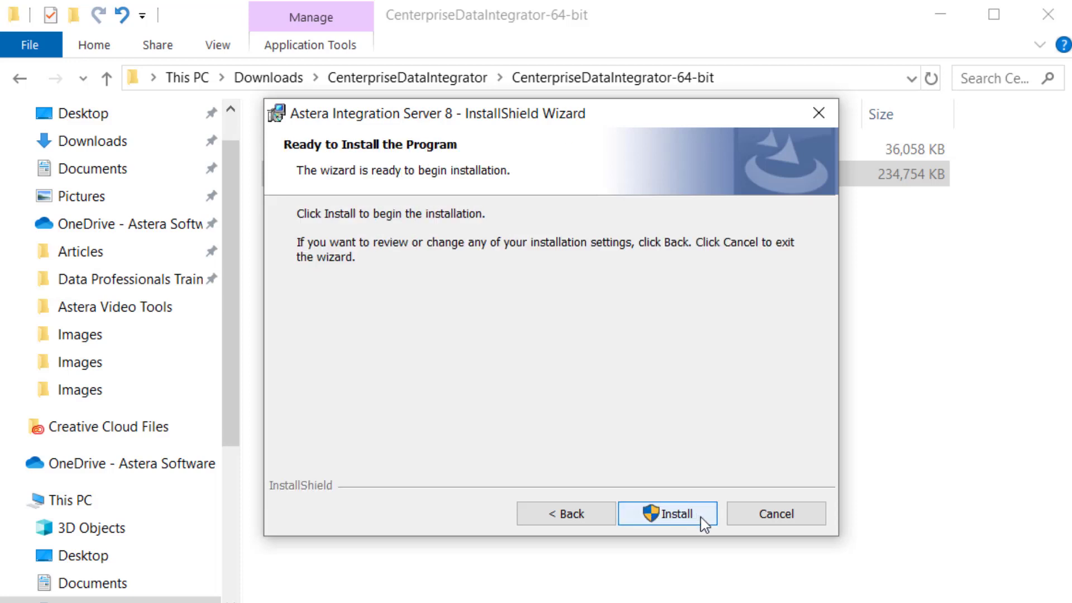
{"action": "left_click", "coordinate": [666, 514]}
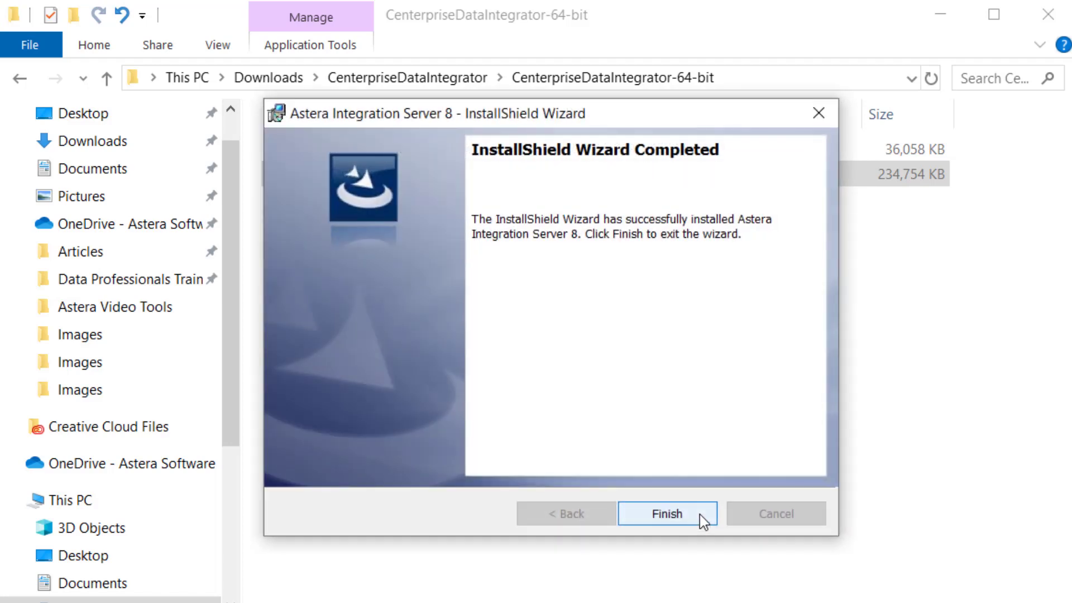
{"action": "left_click", "coordinate": [666, 514]}
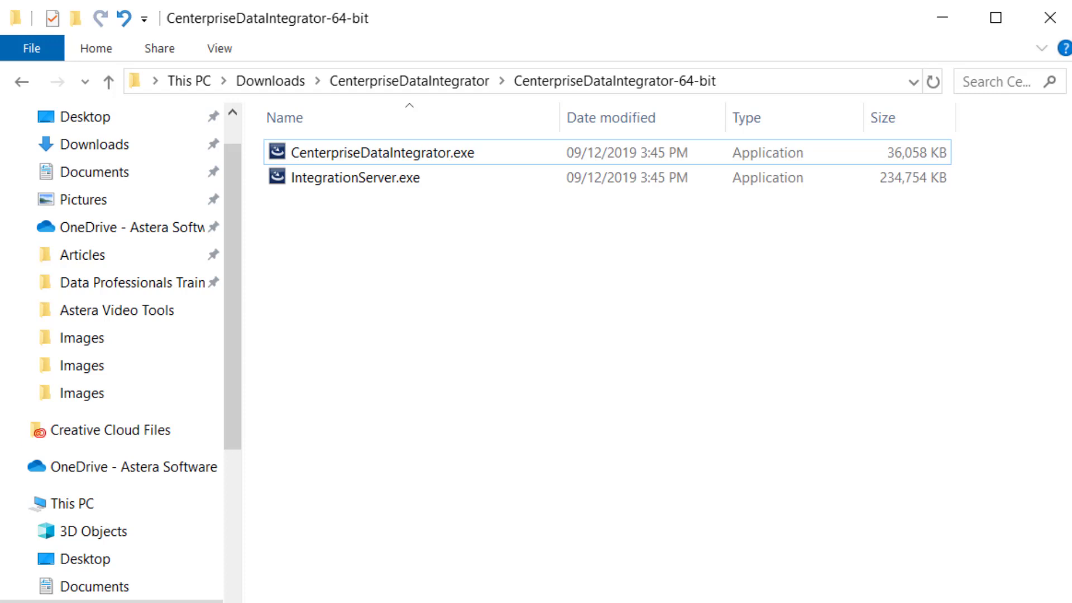
Launch CenterpriseDataIntegrator.exe and begin installing with default customer info and Complete setup.
{"action": "left_click", "coordinate": [354, 175]}
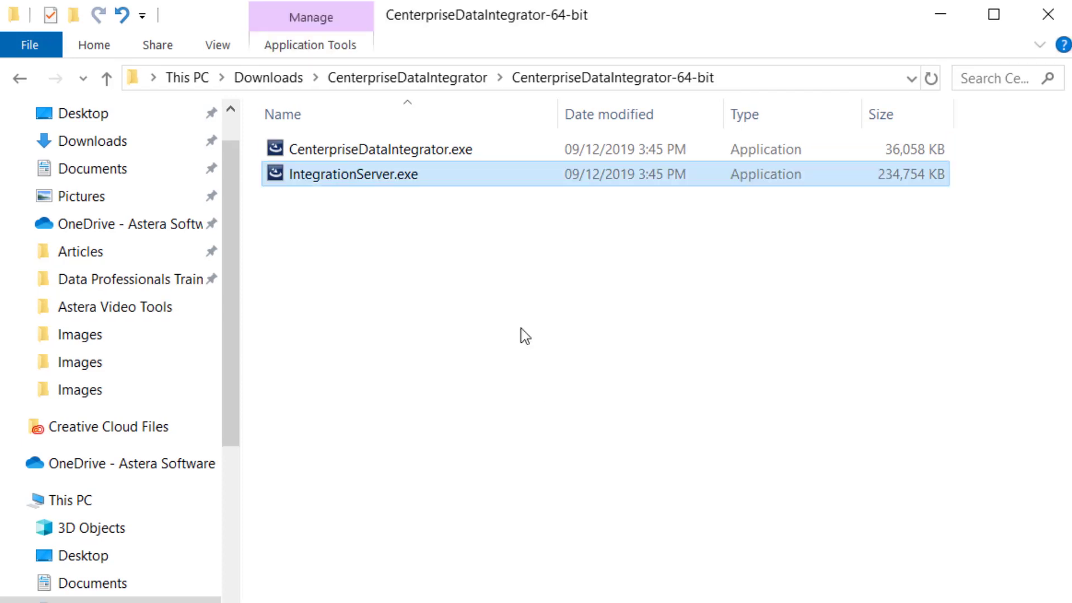
{"action": "left_click", "coordinate": [380, 149]}
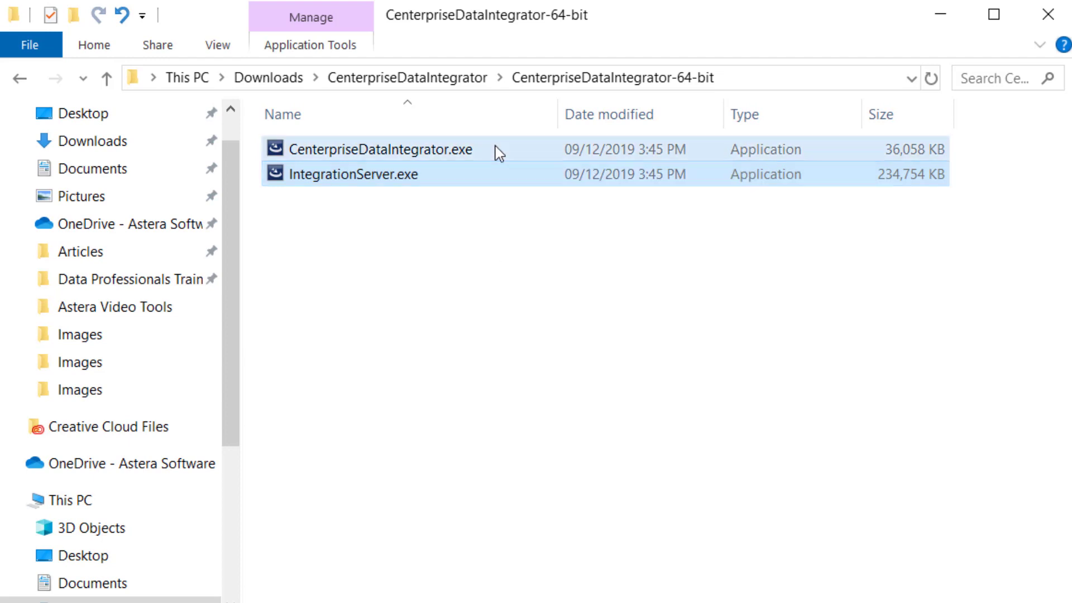
{"action": "double_click", "coordinate": [380, 149]}
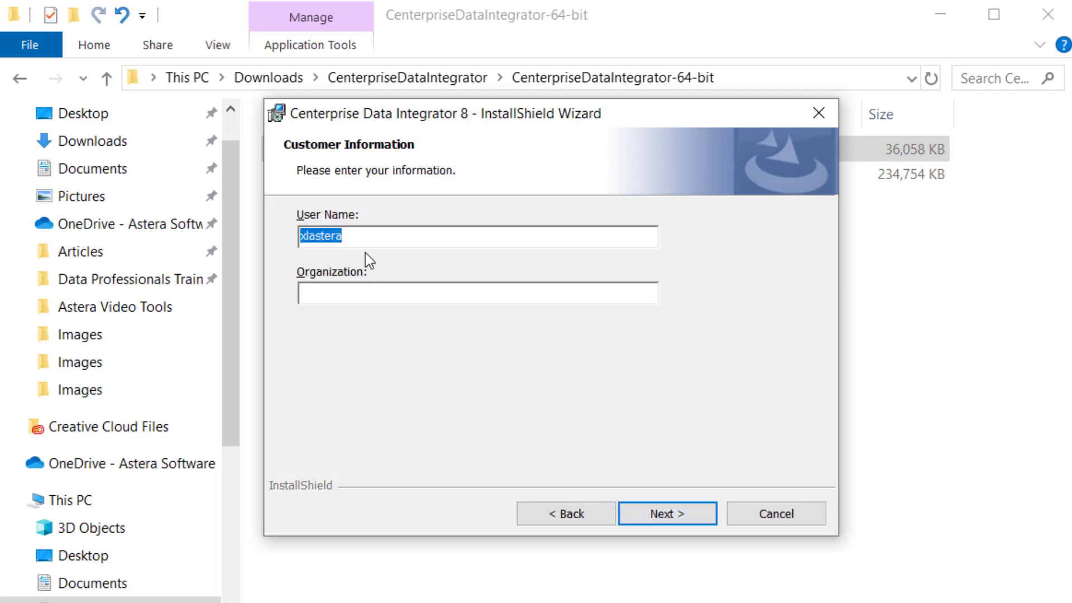
{"action": "left_click", "coordinate": [666, 514]}
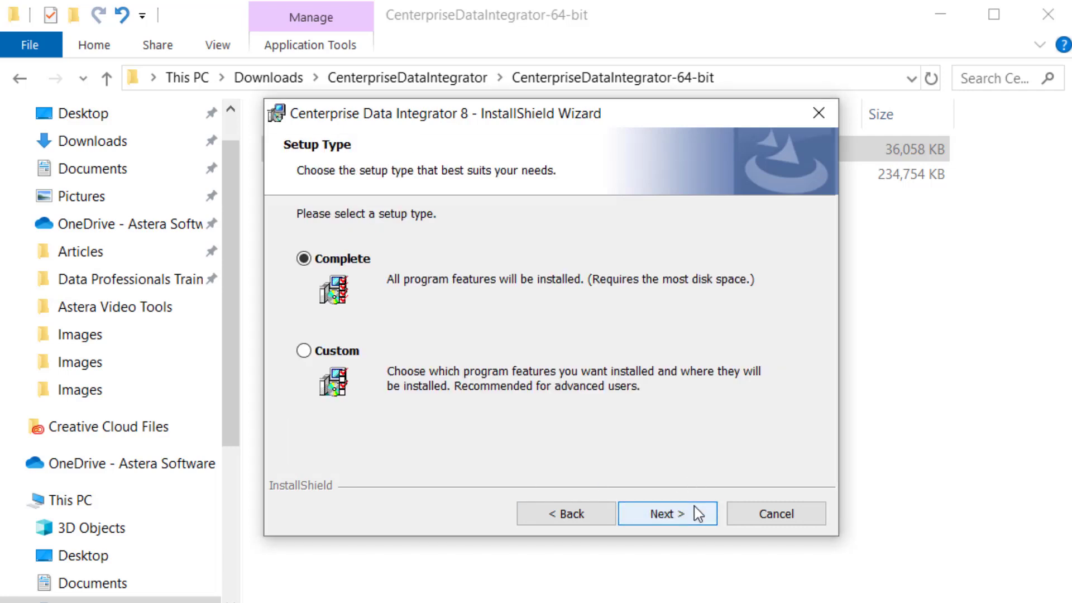
{"action": "left_click", "coordinate": [666, 514]}
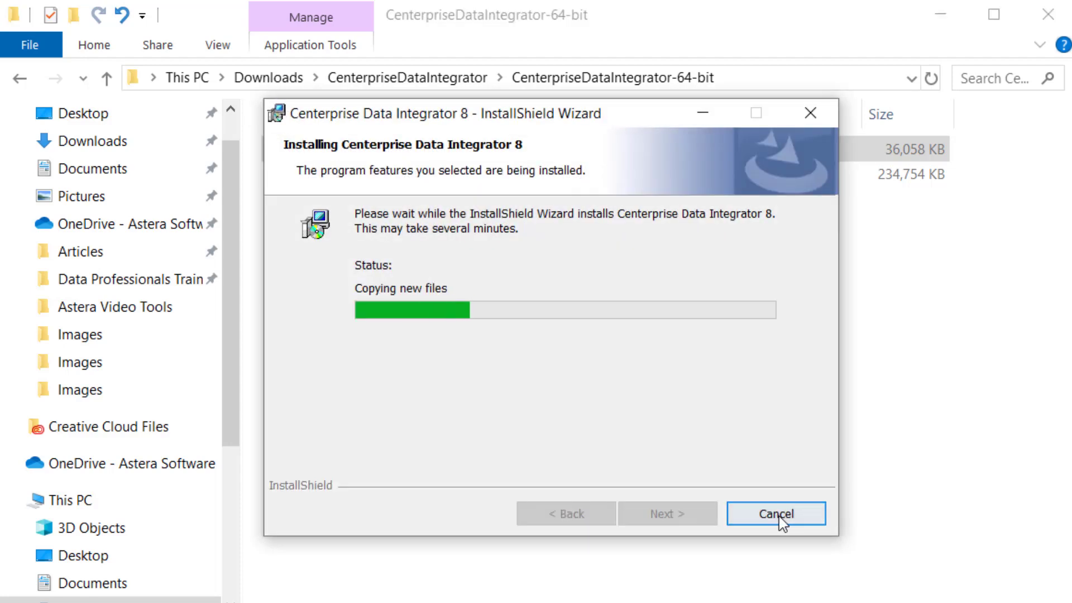